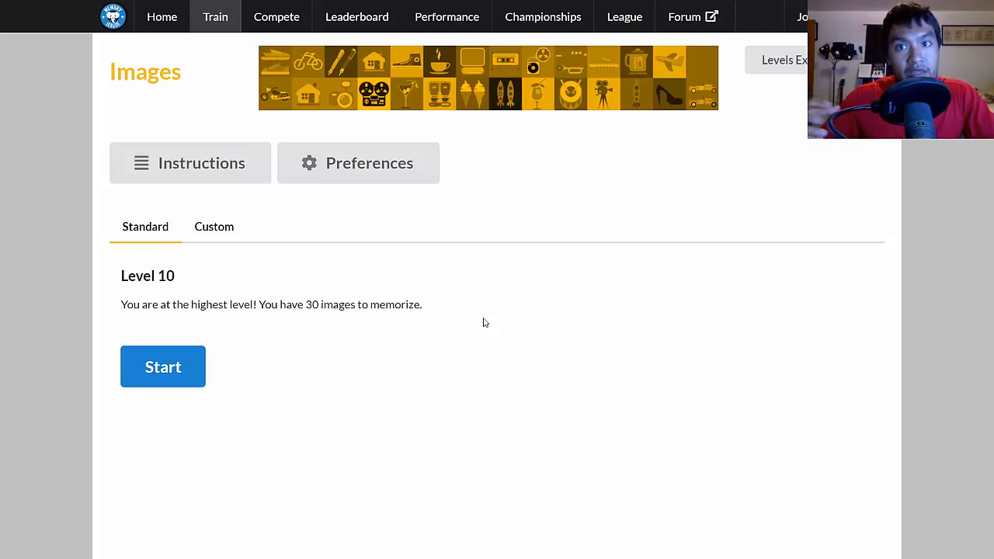
pyautogui.moveTo(221, 359)
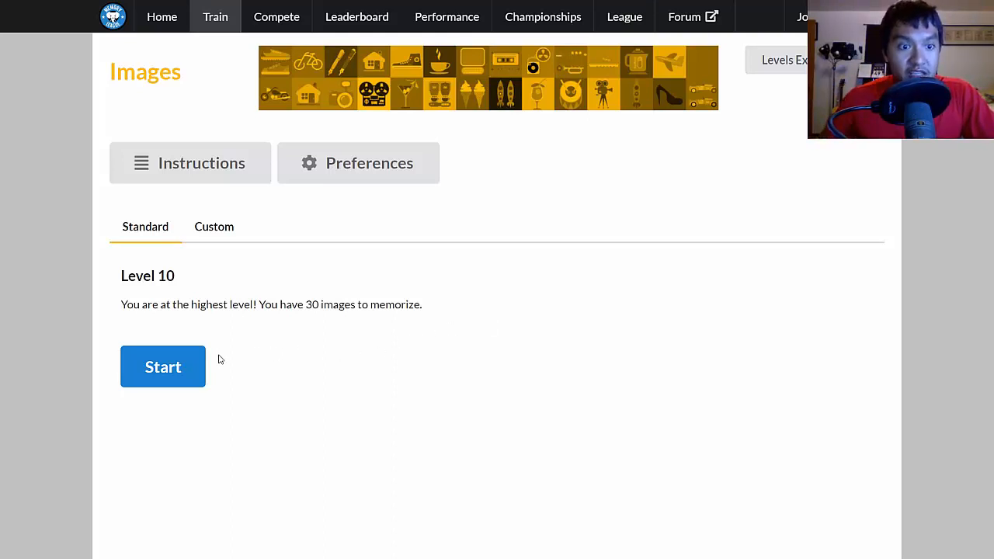
# - Start the Level 10 memorization and advance past the Eiffel Tower toward the lake scene
pyautogui.click(162, 367)
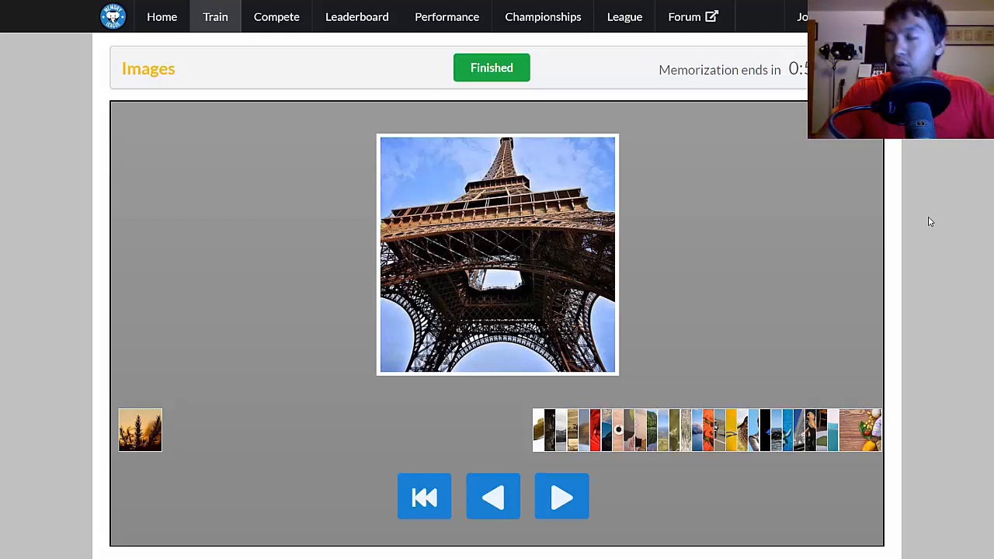
pyautogui.moveTo(645, 245)
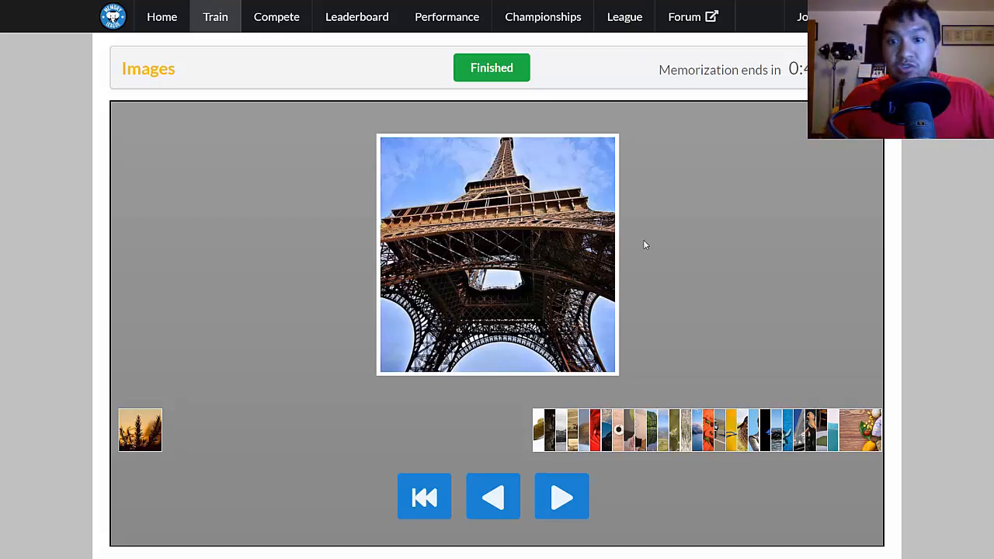
pyautogui.moveTo(727, 333)
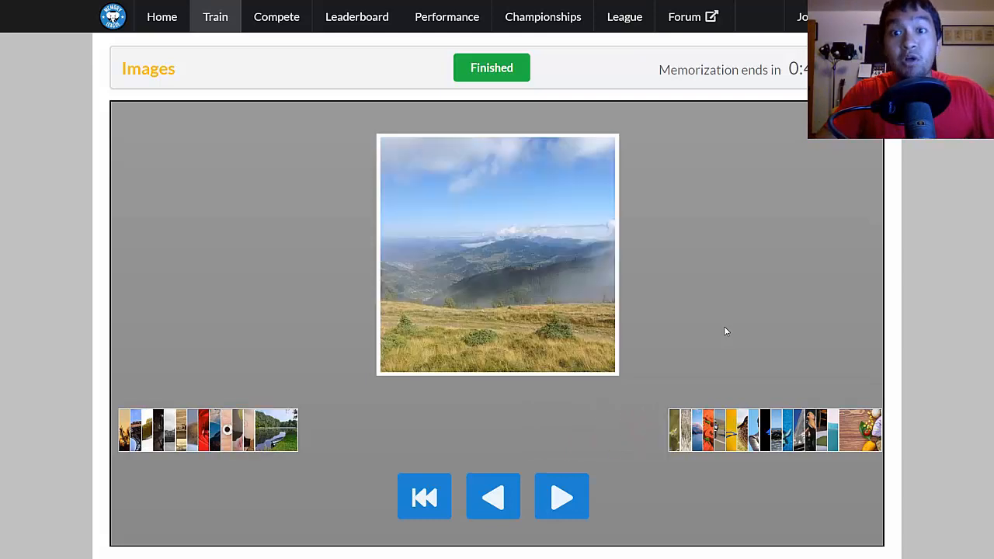
pyautogui.click(562, 498)
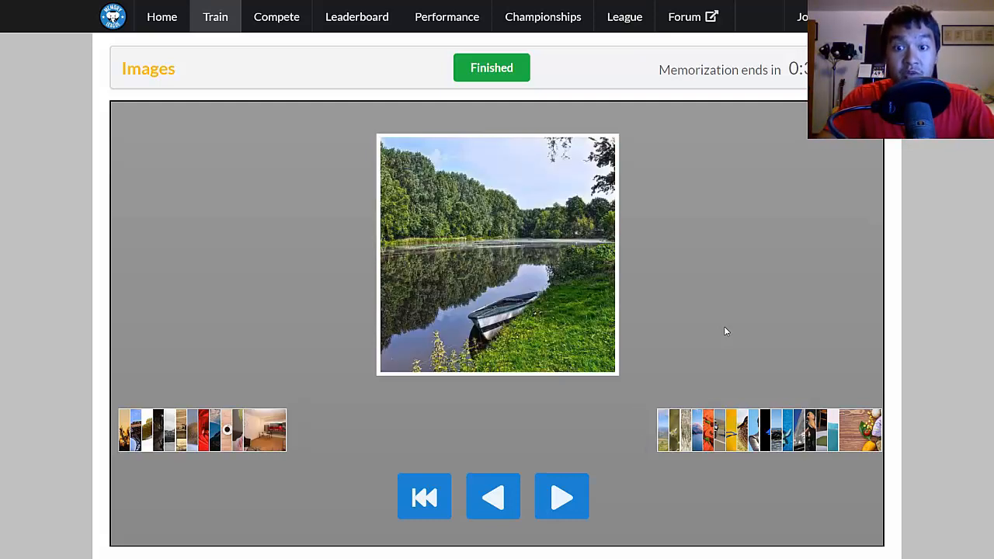
# - Advance to the daisies, step back to the lake once, then forward to the deer in the wheat field
pyautogui.click(563, 497)
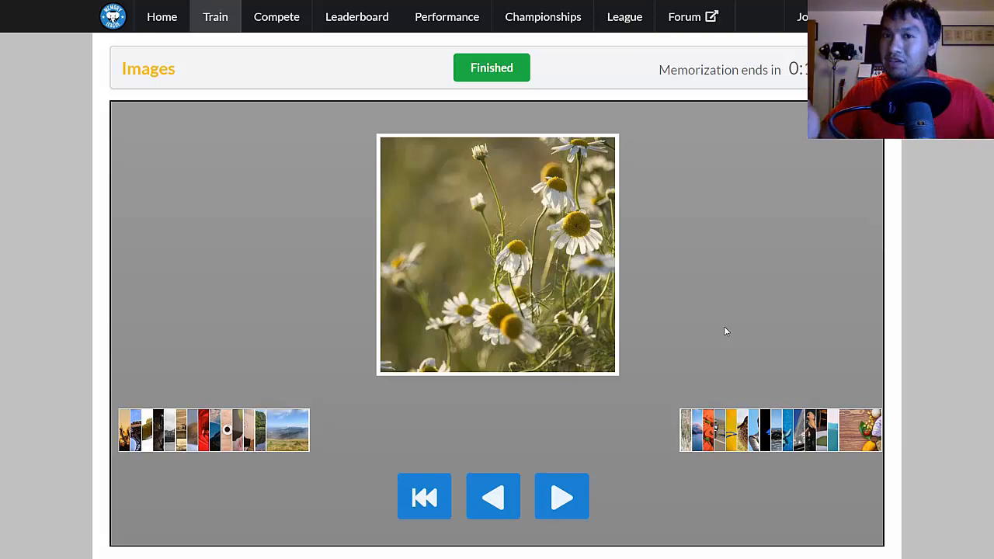
pyautogui.click(562, 497)
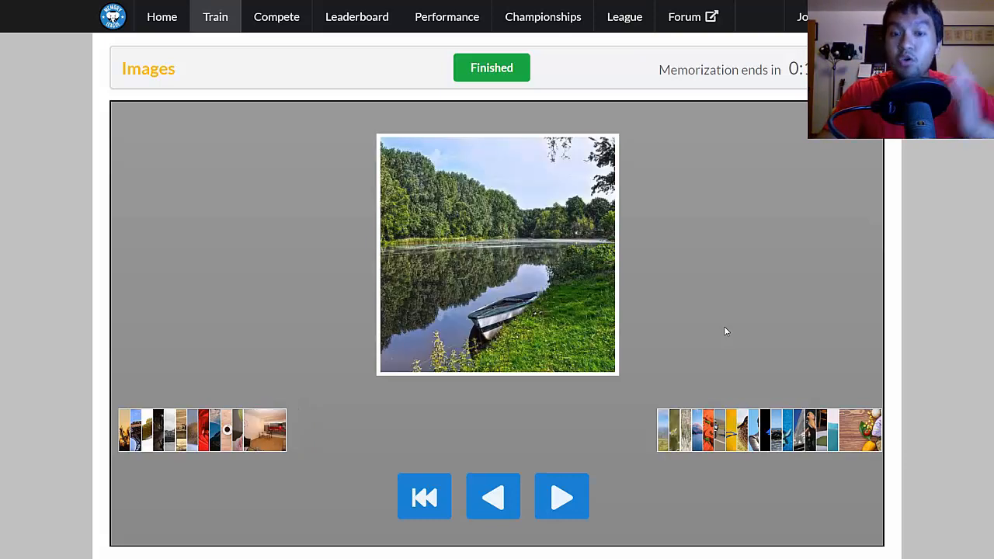
pyautogui.click(562, 497)
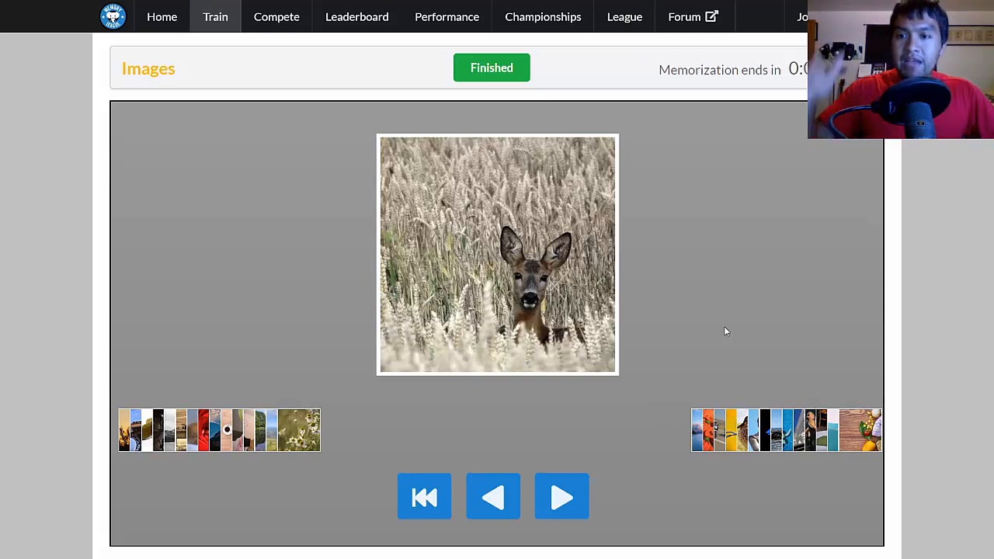
# - Finish memorization at 52.94 seconds and enter the recall grid with 30 empty slots
pyautogui.click(491, 69)
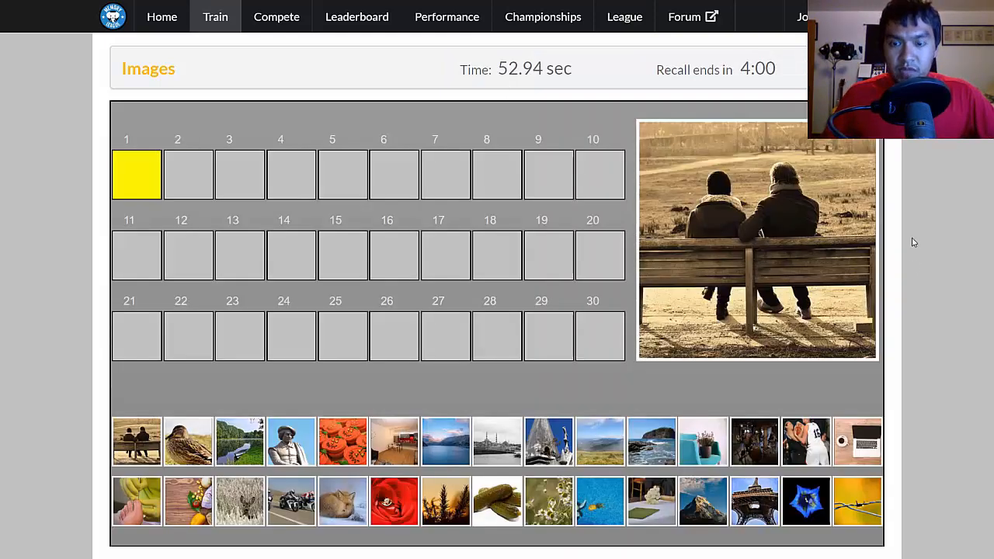
pyautogui.moveTo(922, 348)
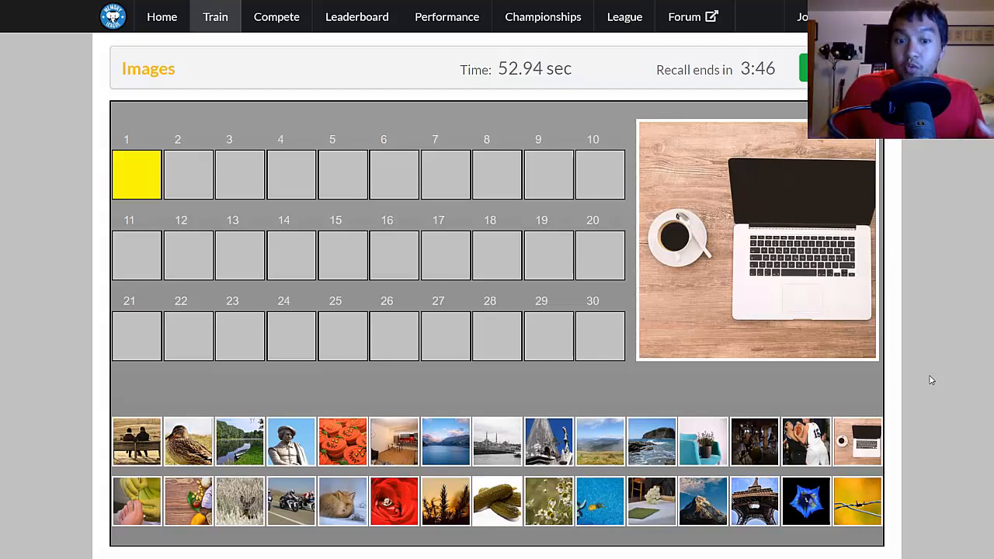
pyautogui.click(653, 442)
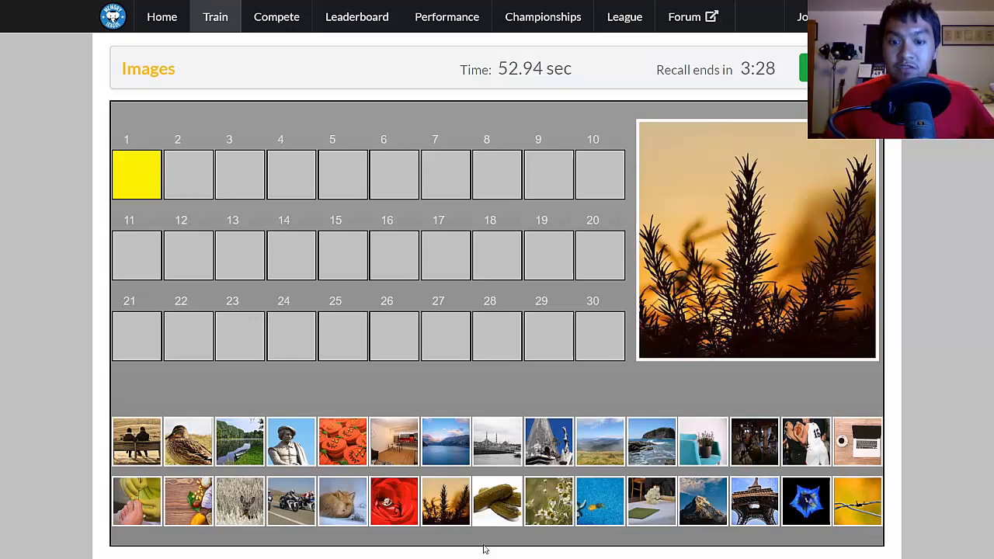
pyautogui.click(550, 501)
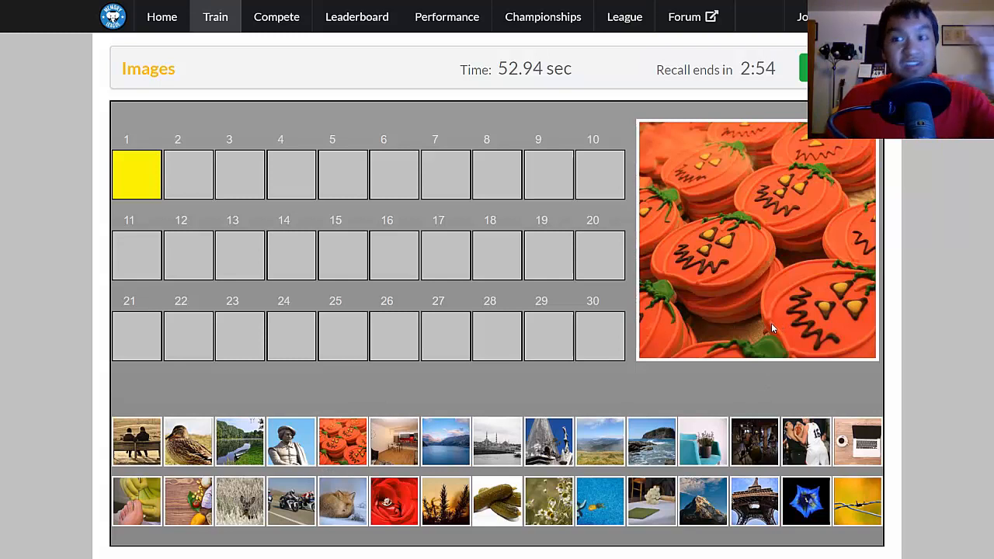
pyautogui.moveTo(429, 373)
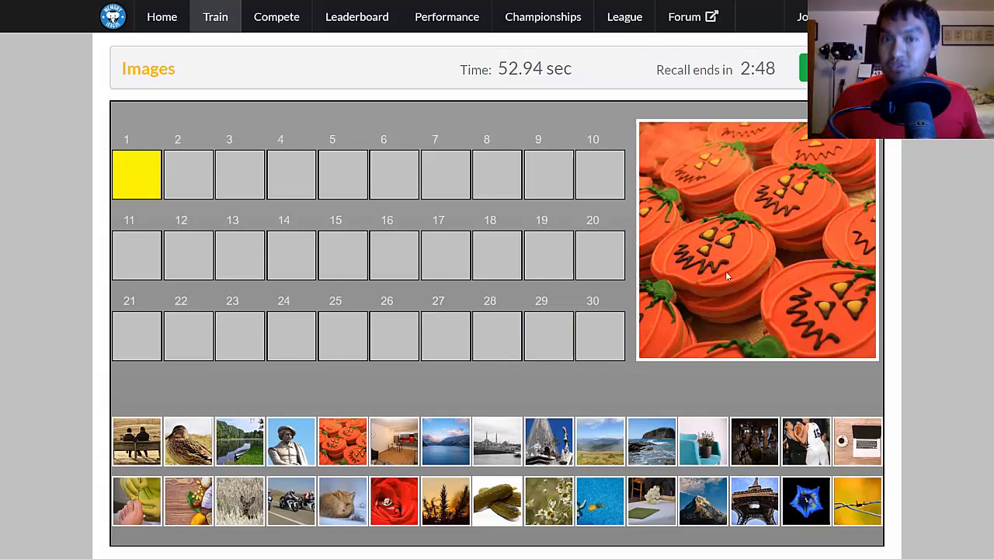
pyautogui.moveTo(741, 383)
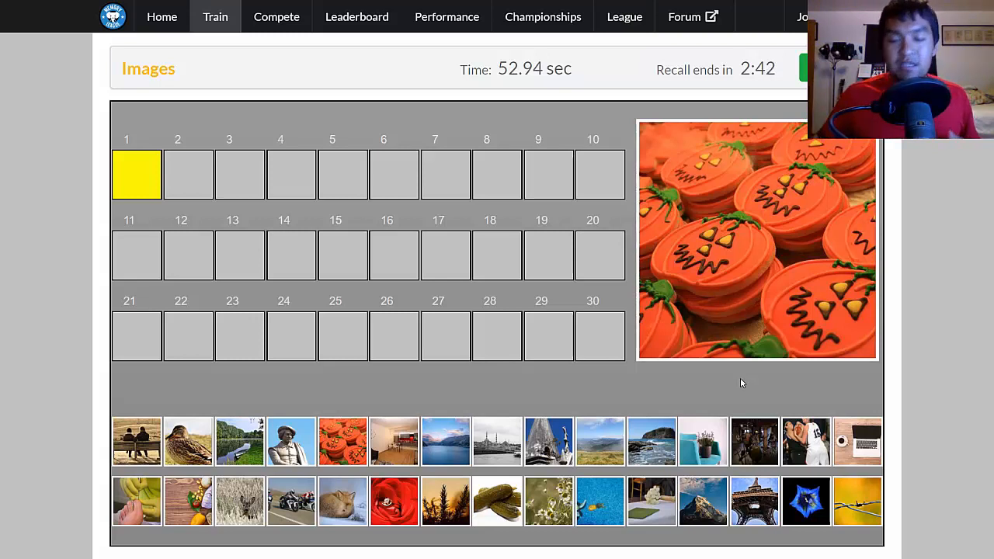
pyautogui.click(858, 442)
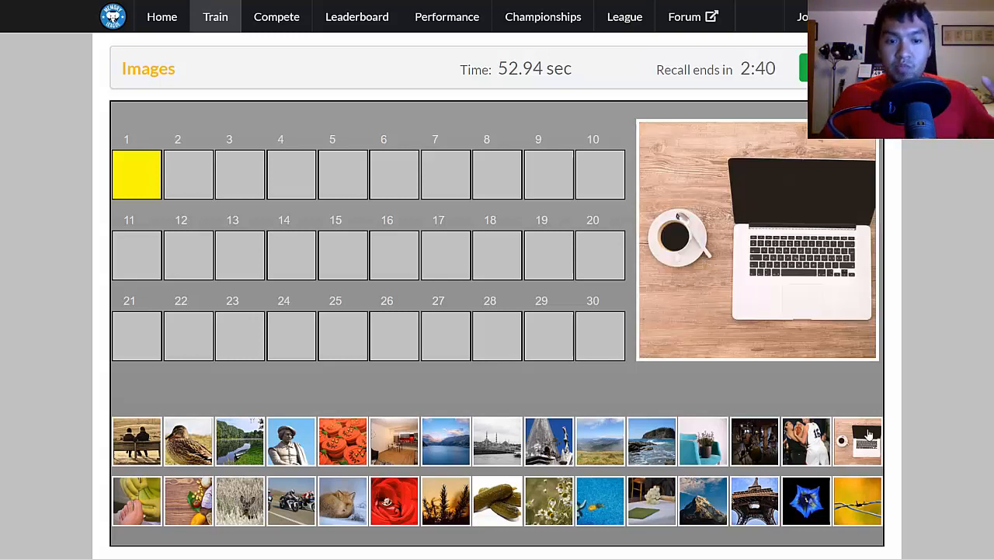